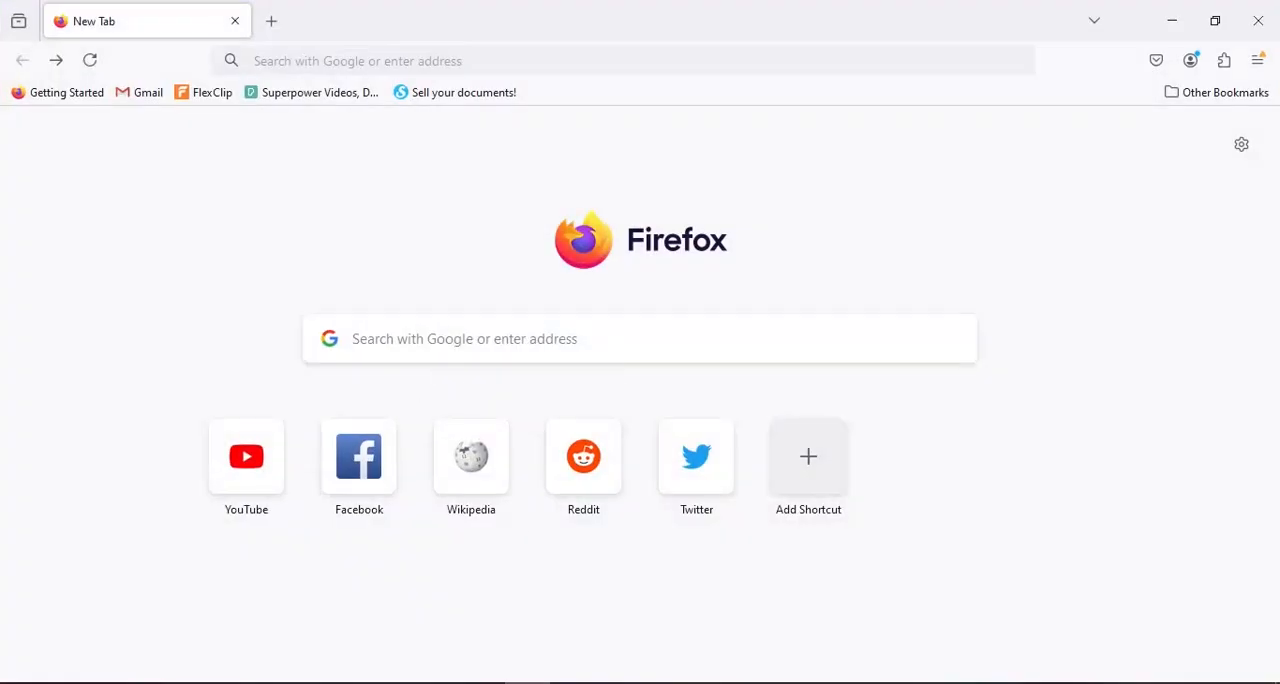
Step: Run a Google search for 'gemini ai' from the address bar, with the Gemini site as top result
type("ge")
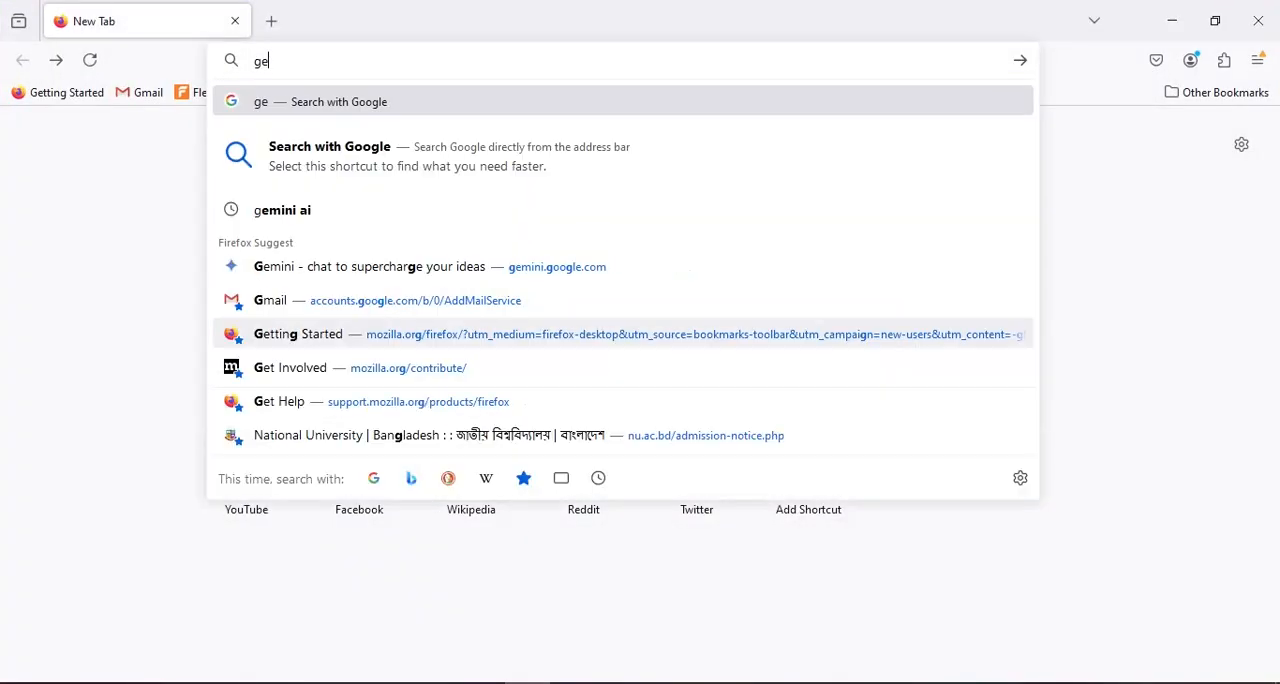
left_click(282, 210)
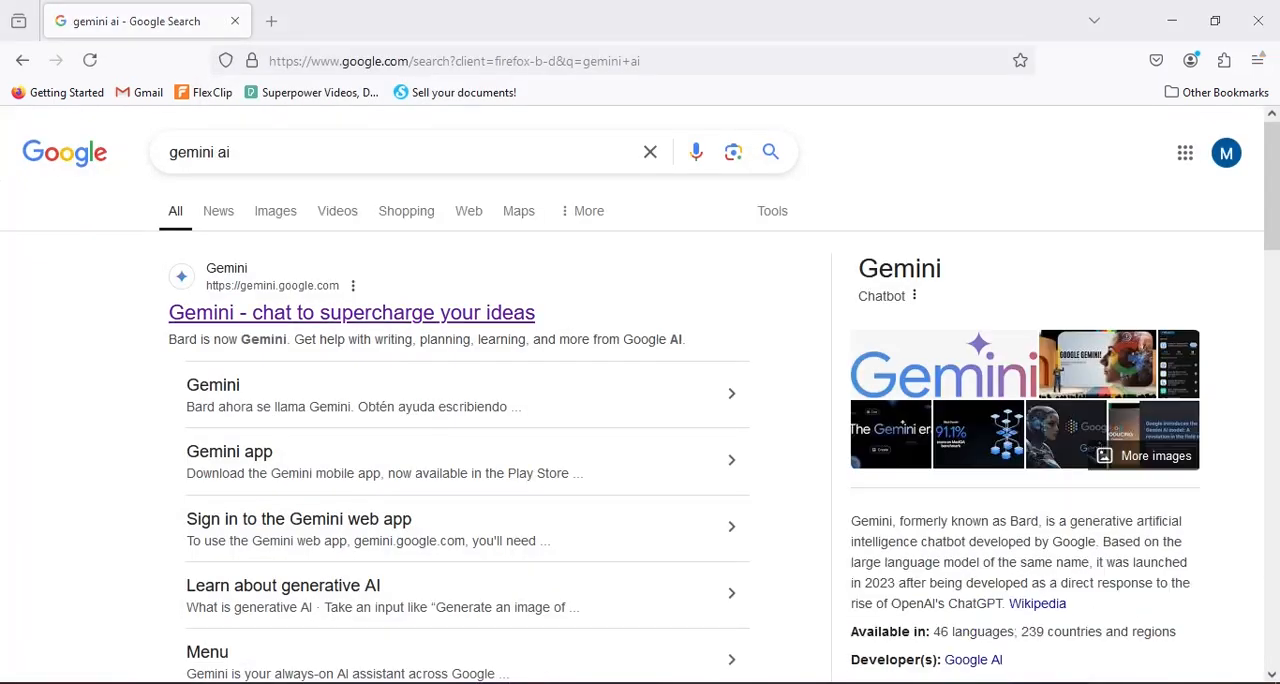
left_click(352, 312)
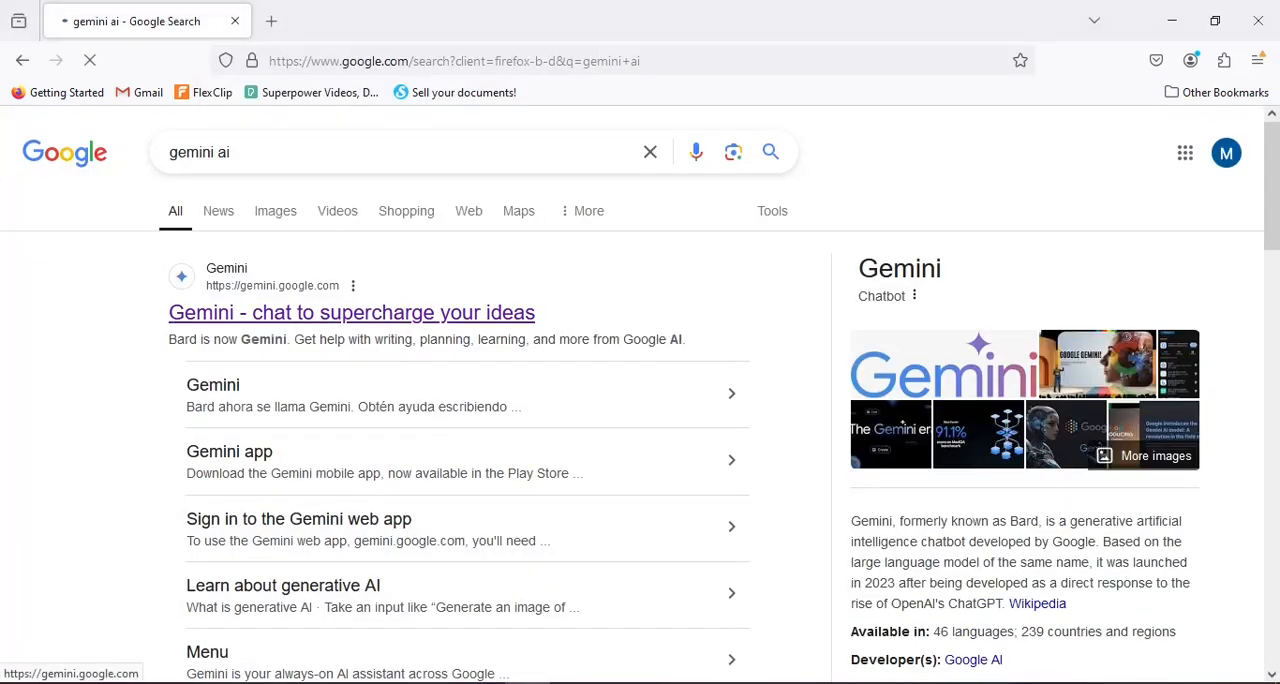
Step: Go to the Gemini site, start a chat and read down the Terms & Privacy notice
left_click(352, 312)
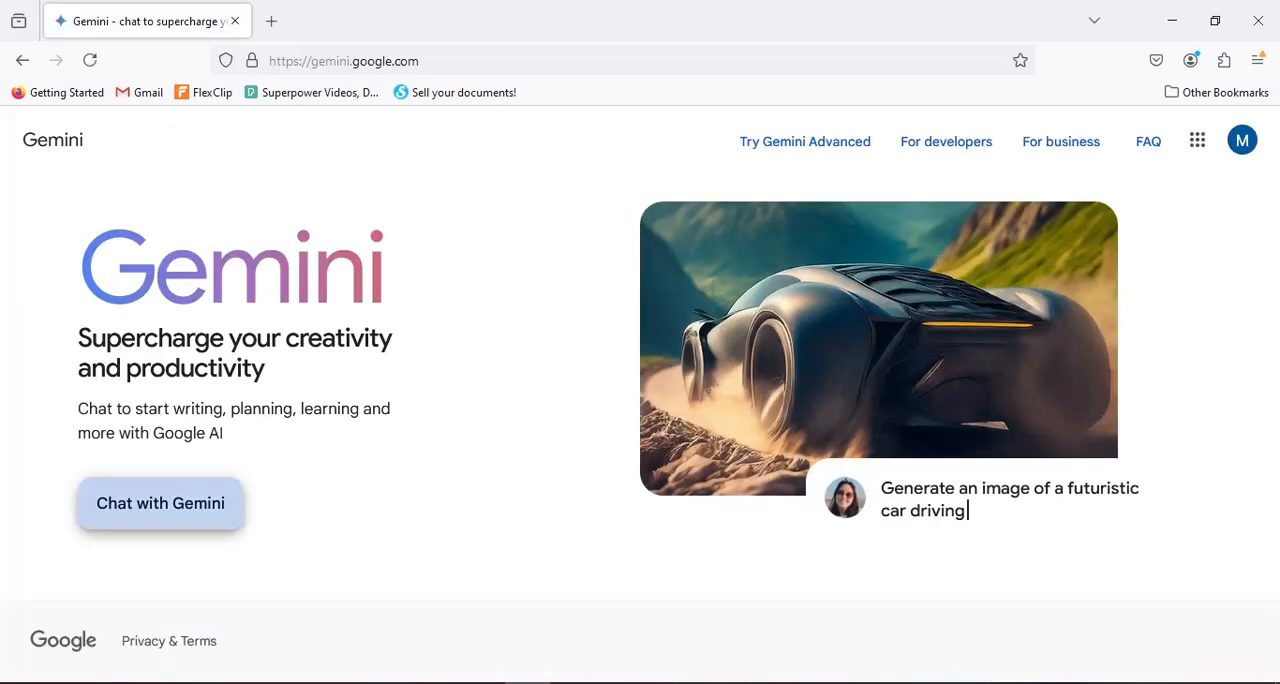
left_click(160, 504)
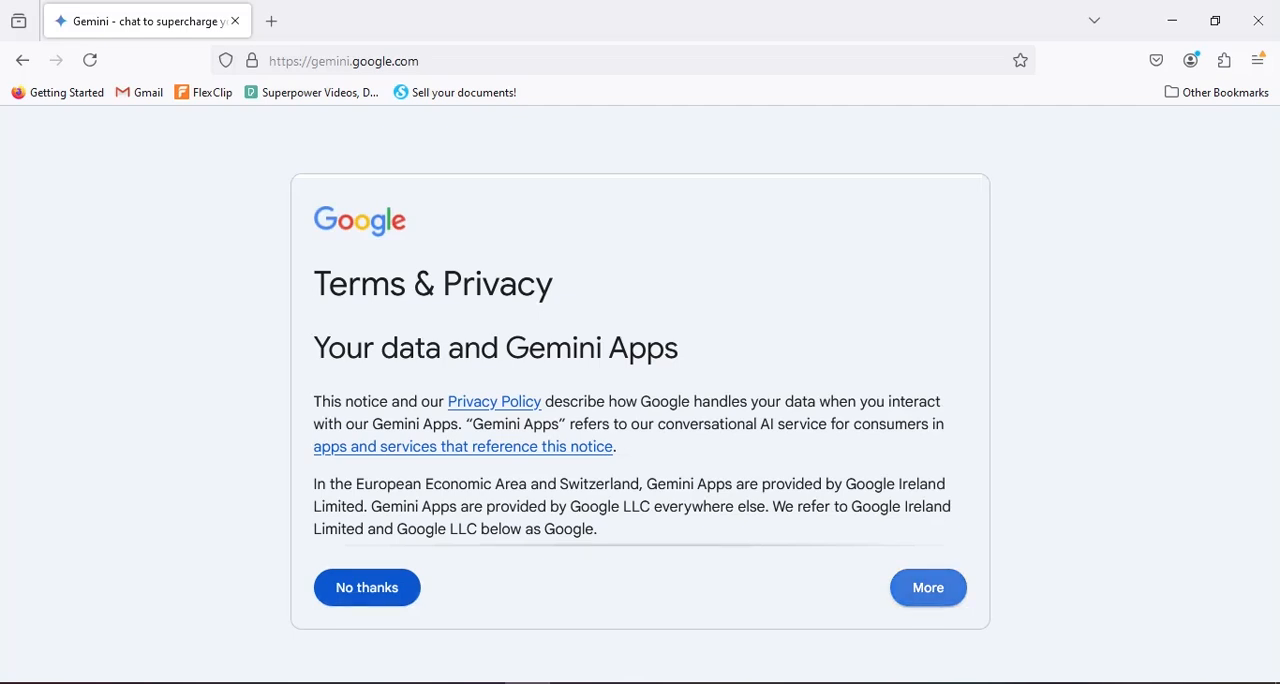
scroll("down", 3)
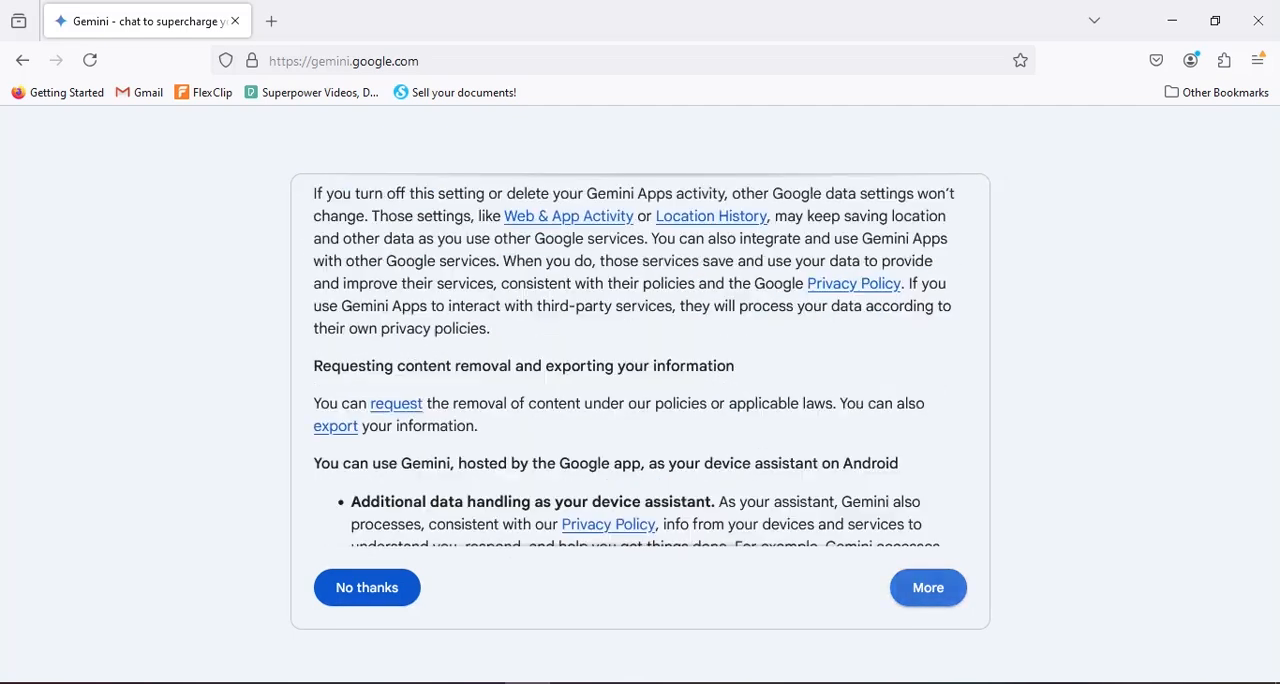
scroll("down", 3)
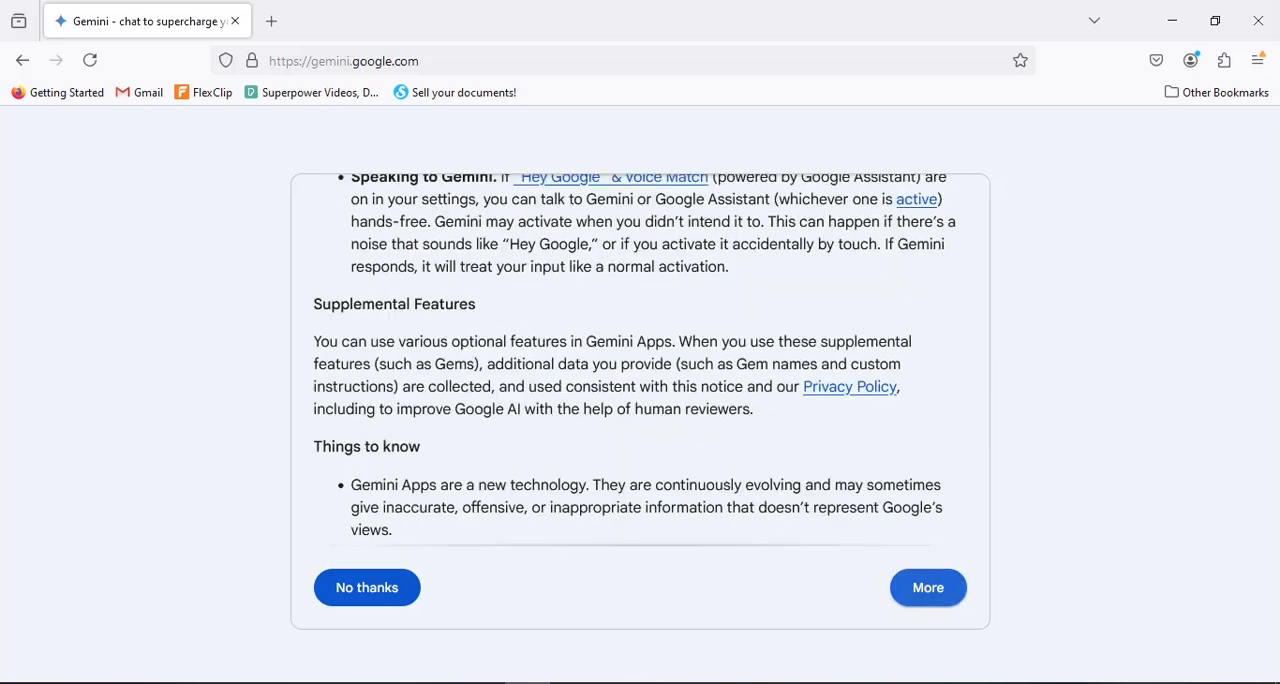
Step: Agree to the terms, continue past the welcome notice and focus the empty 'Ask Gemini' prompt box
left_click(928, 588)
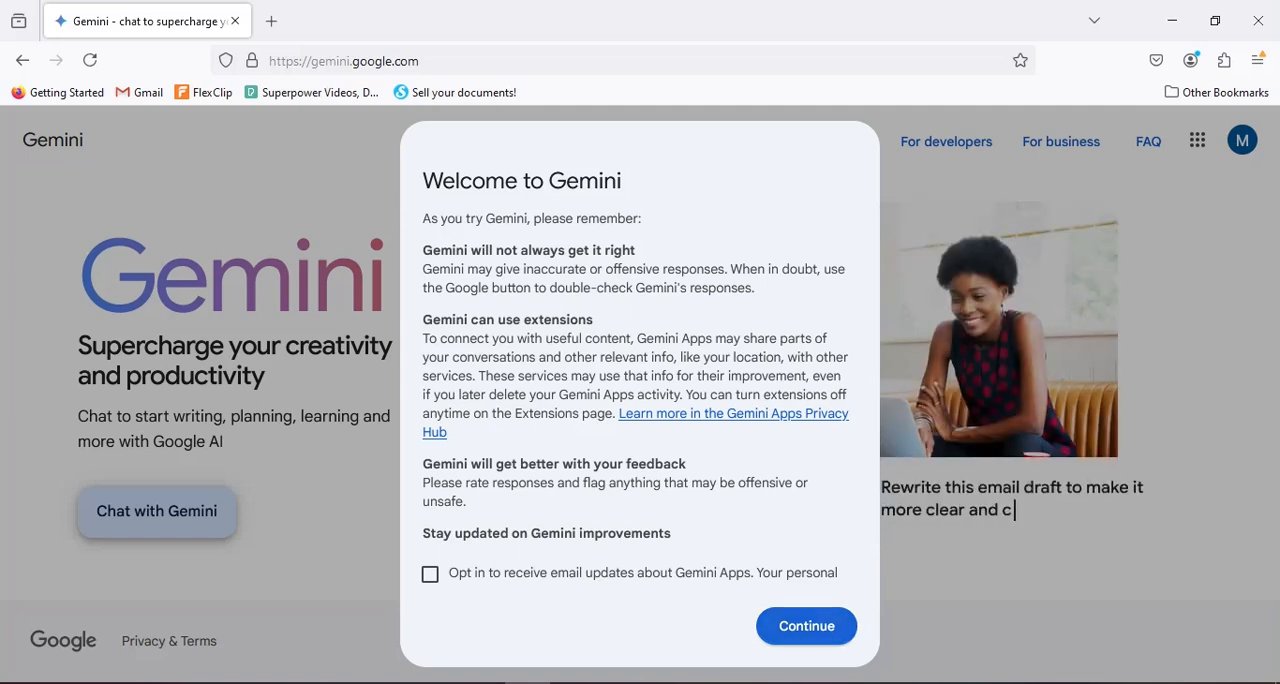
left_click(806, 624)
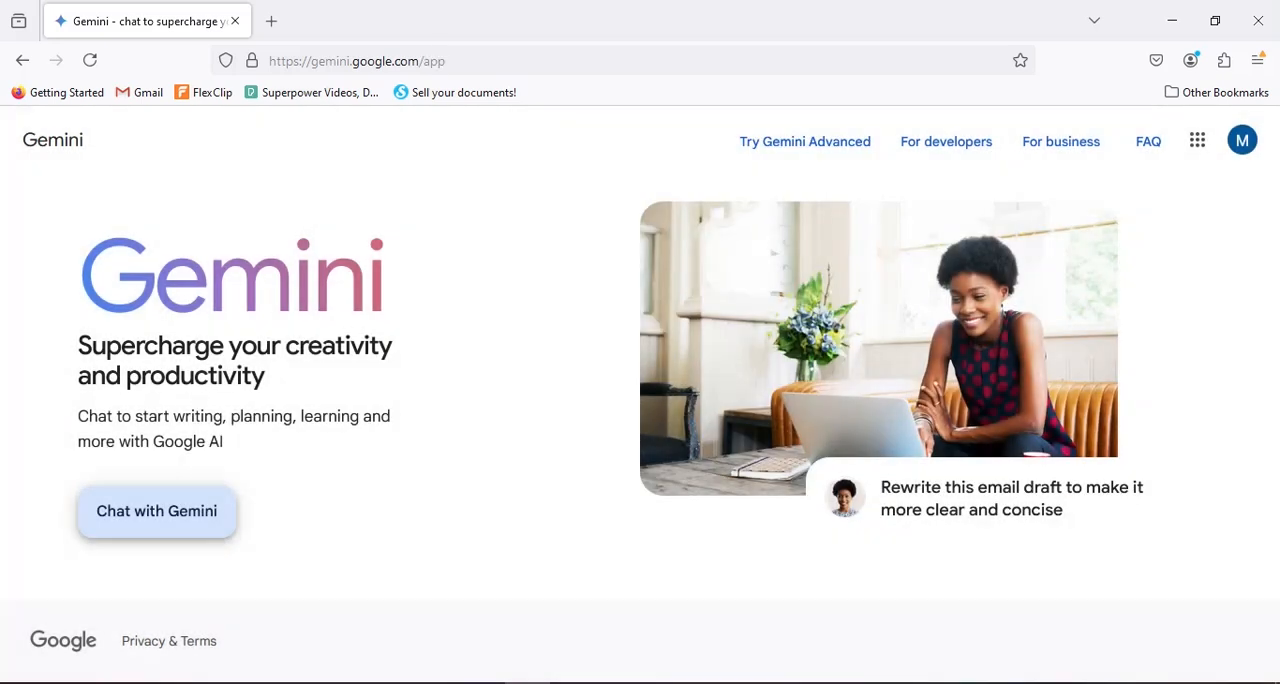
left_click(156, 512)
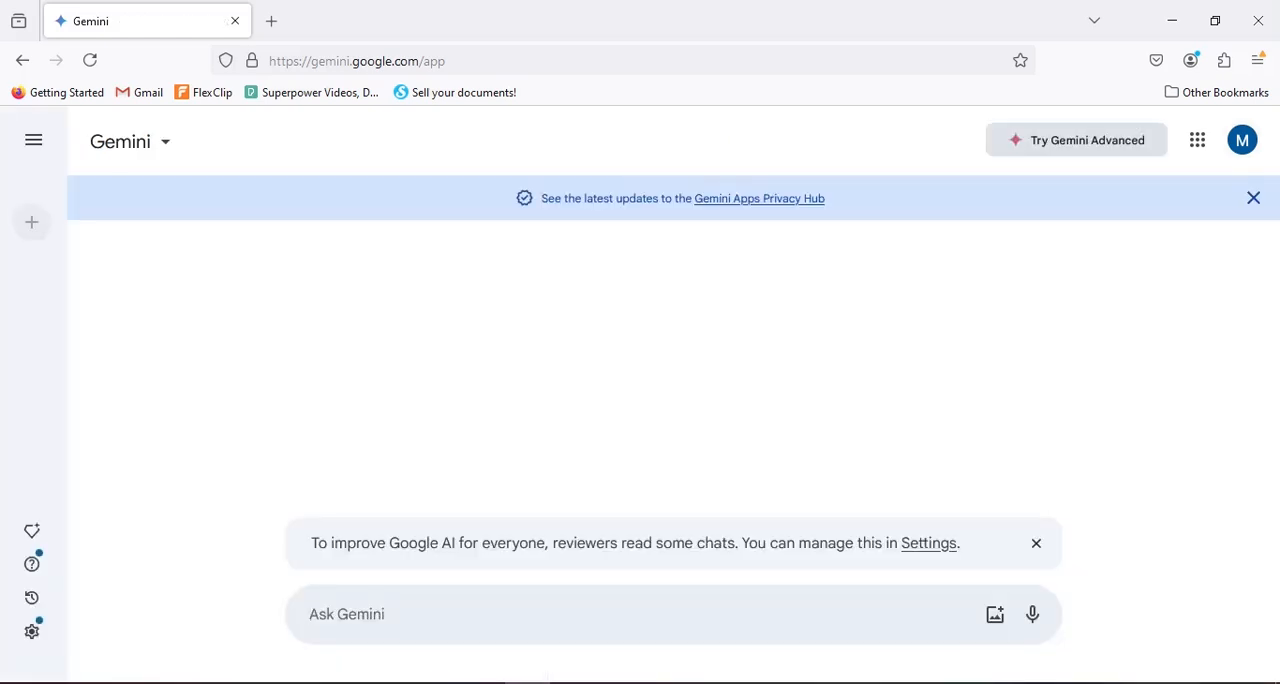
left_click(346, 614)
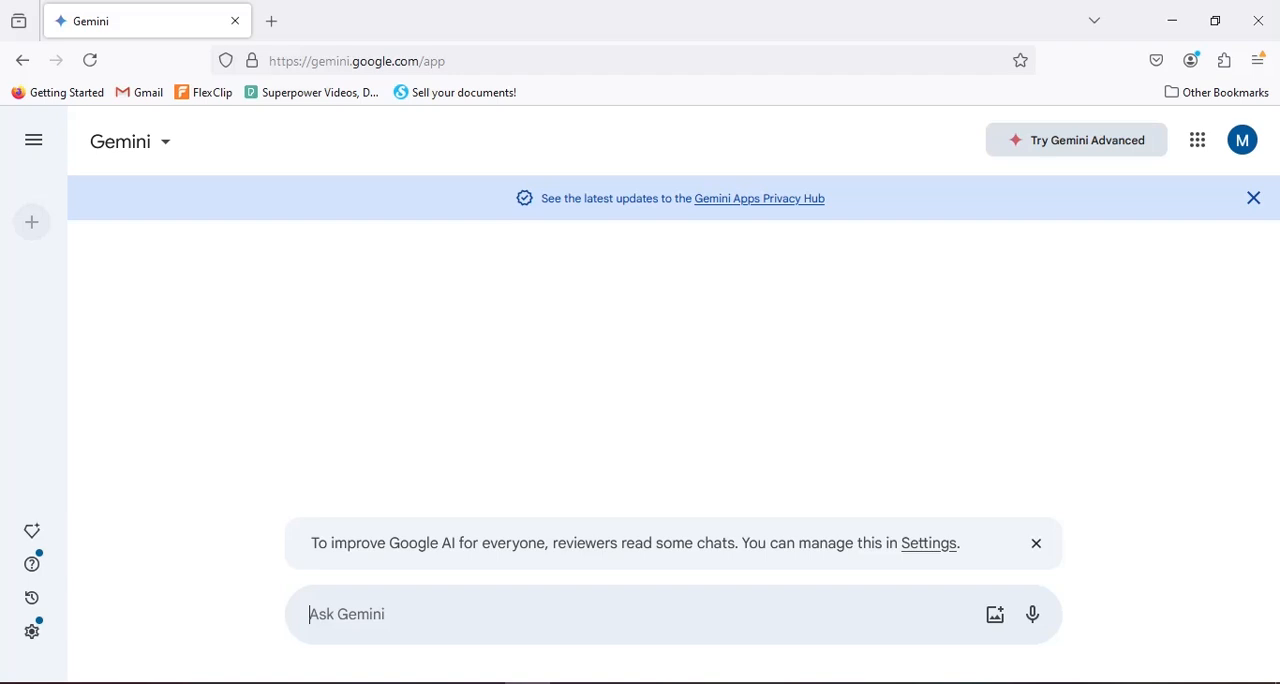